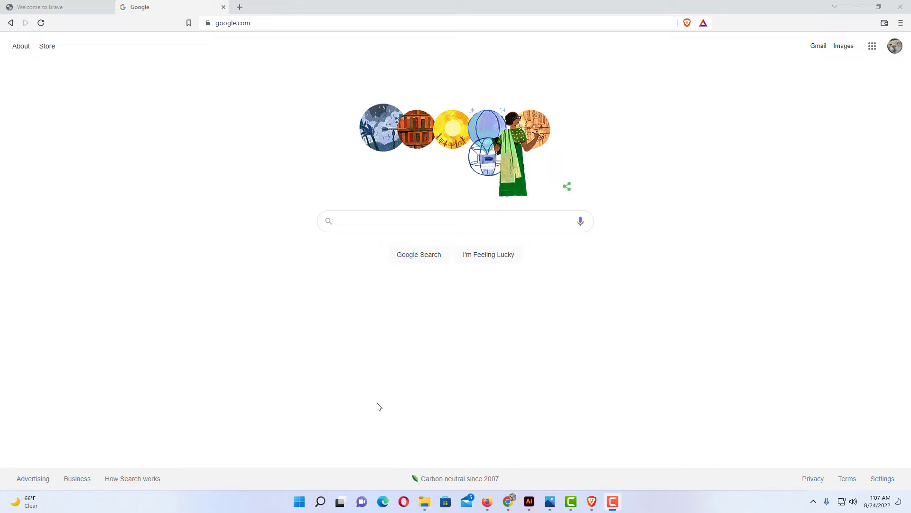
{"action": "mouse_move", "coordinate": [372, 344]}
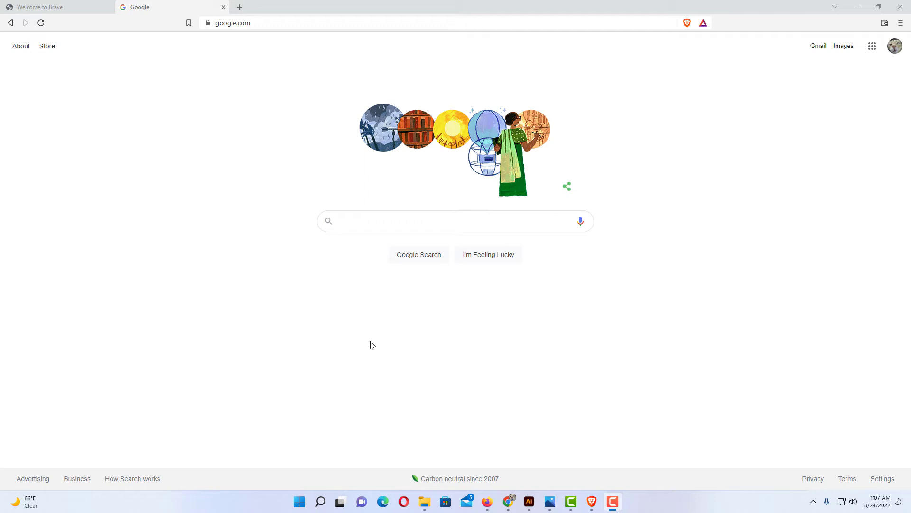
{"action": "mouse_move", "coordinate": [522, 339]}
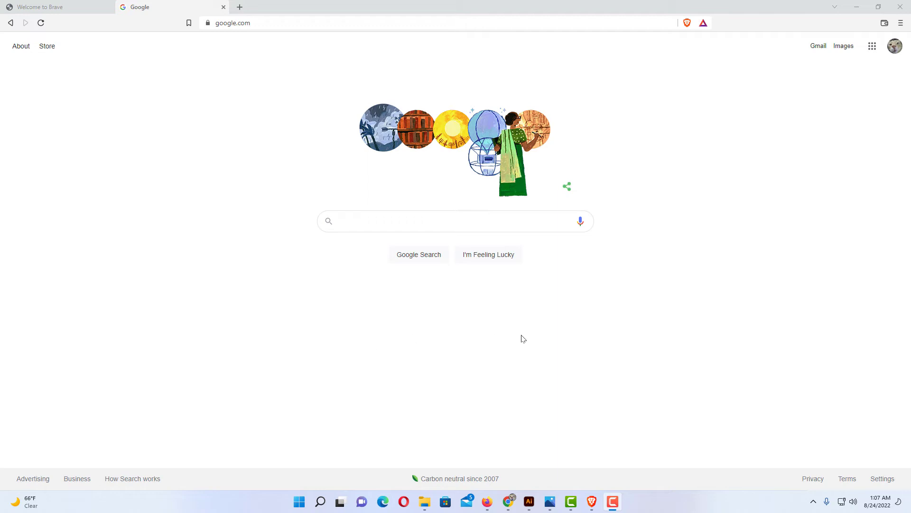
{"action": "mouse_move", "coordinate": [595, 335]}
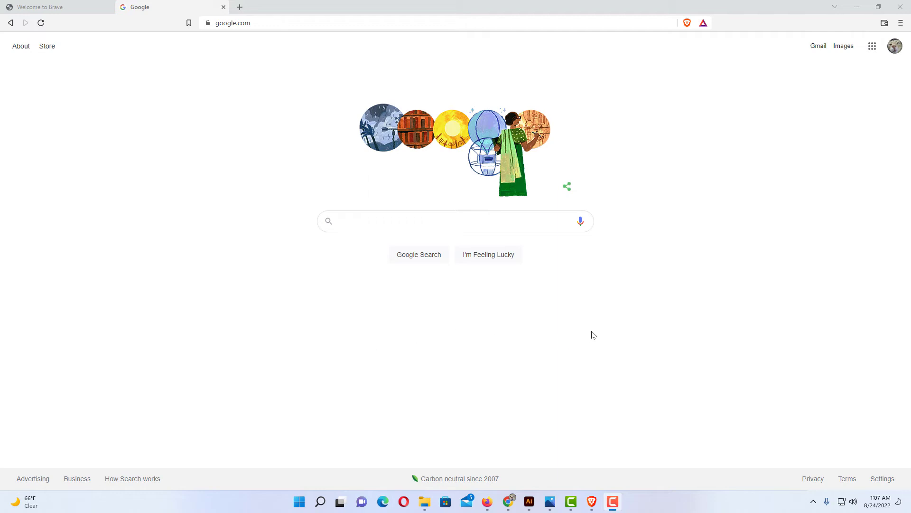
{"action": "mouse_move", "coordinate": [610, 325]}
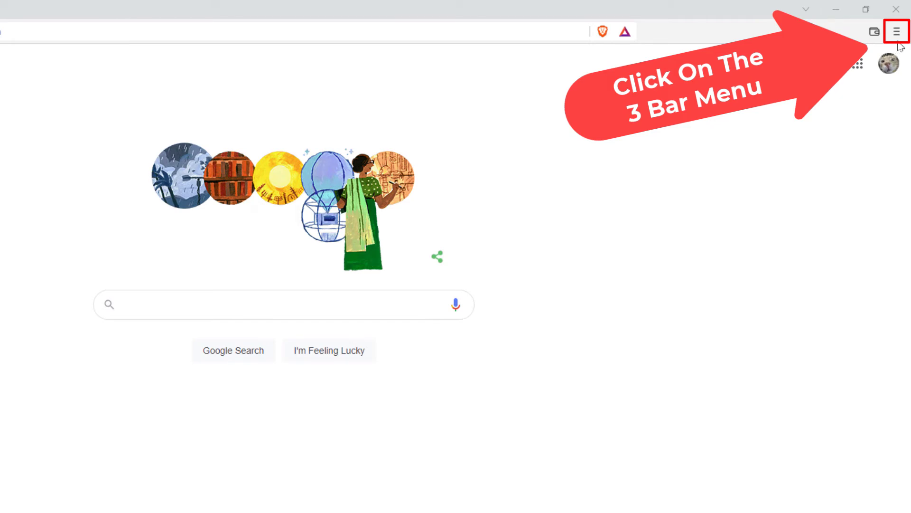
Step: Bring up Brave's main menu from the three-bar button over the Google homepage
{"action": "left_click", "coordinate": [896, 31]}
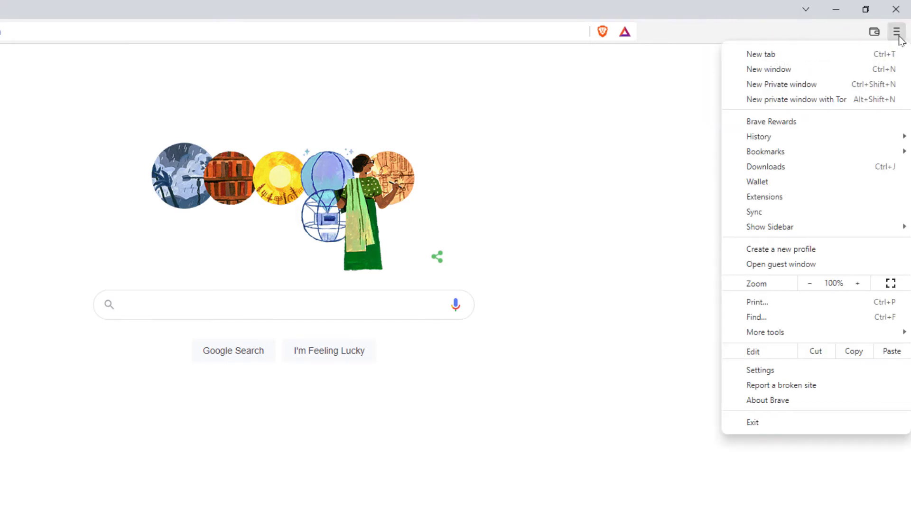
{"action": "mouse_move", "coordinate": [782, 84]}
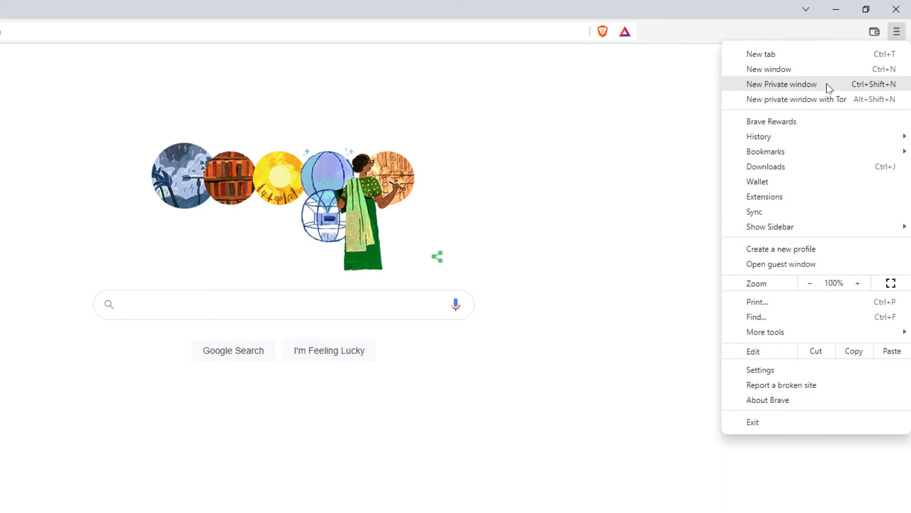
{"action": "mouse_move", "coordinate": [796, 99]}
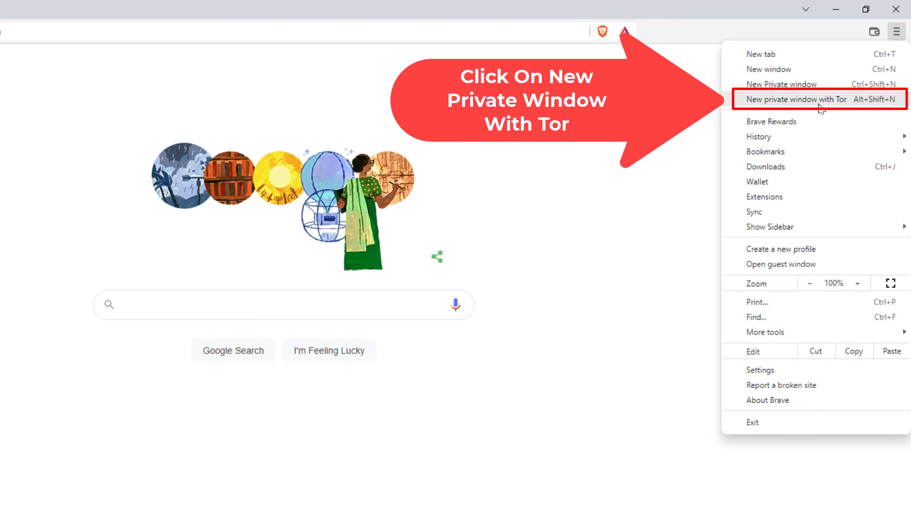
Step: Start a new private window with Tor and wait for 'Tor connected successfully'
{"action": "left_click", "coordinate": [795, 98]}
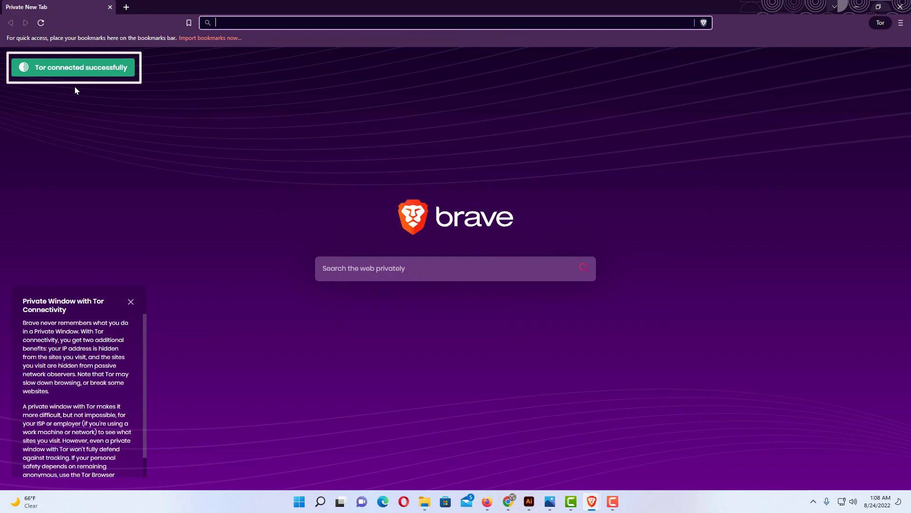
{"action": "mouse_move", "coordinate": [149, 178]}
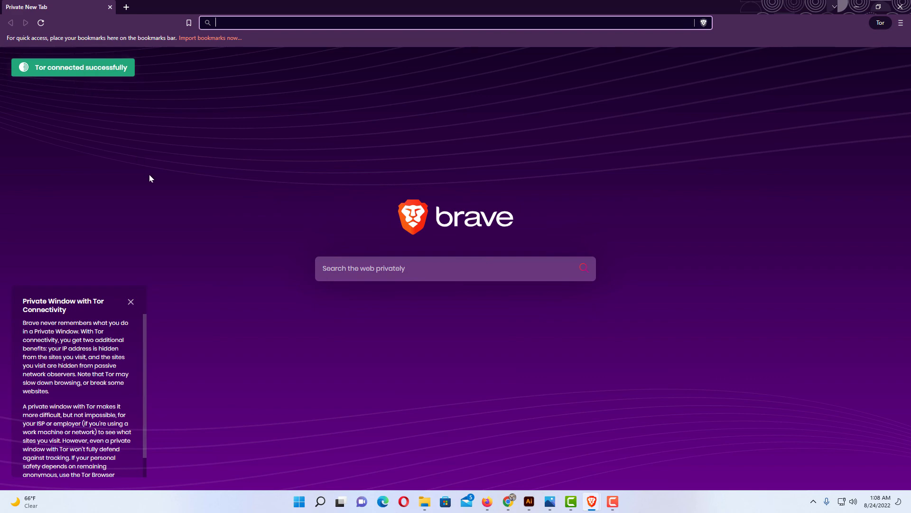